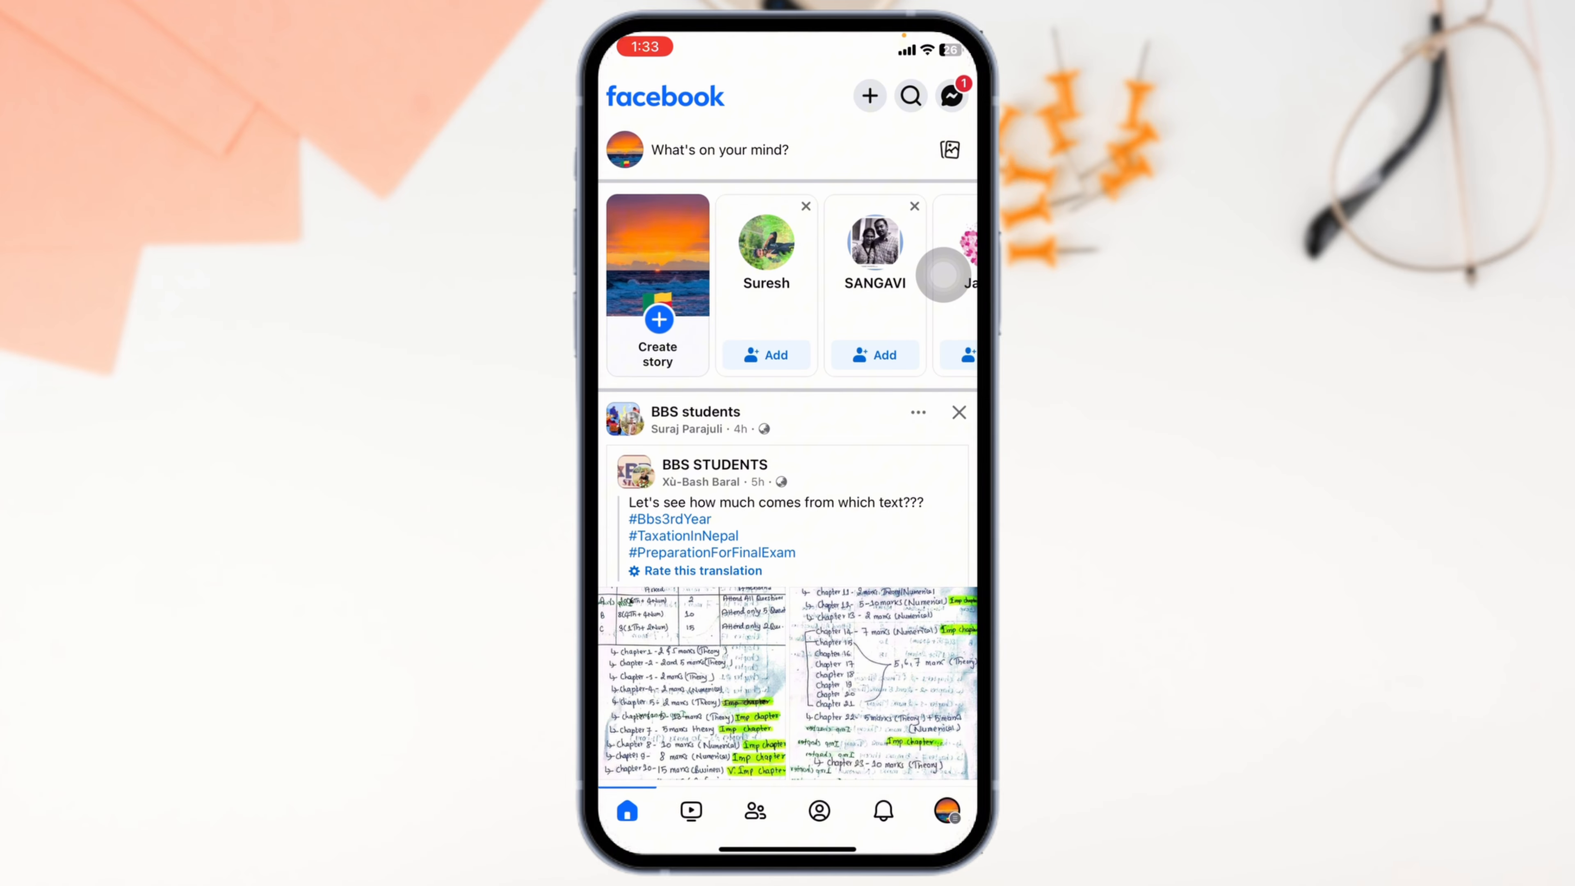
Reach the Birthday page via Menu, Settings, Accounts Center and Personal details
click(945, 811)
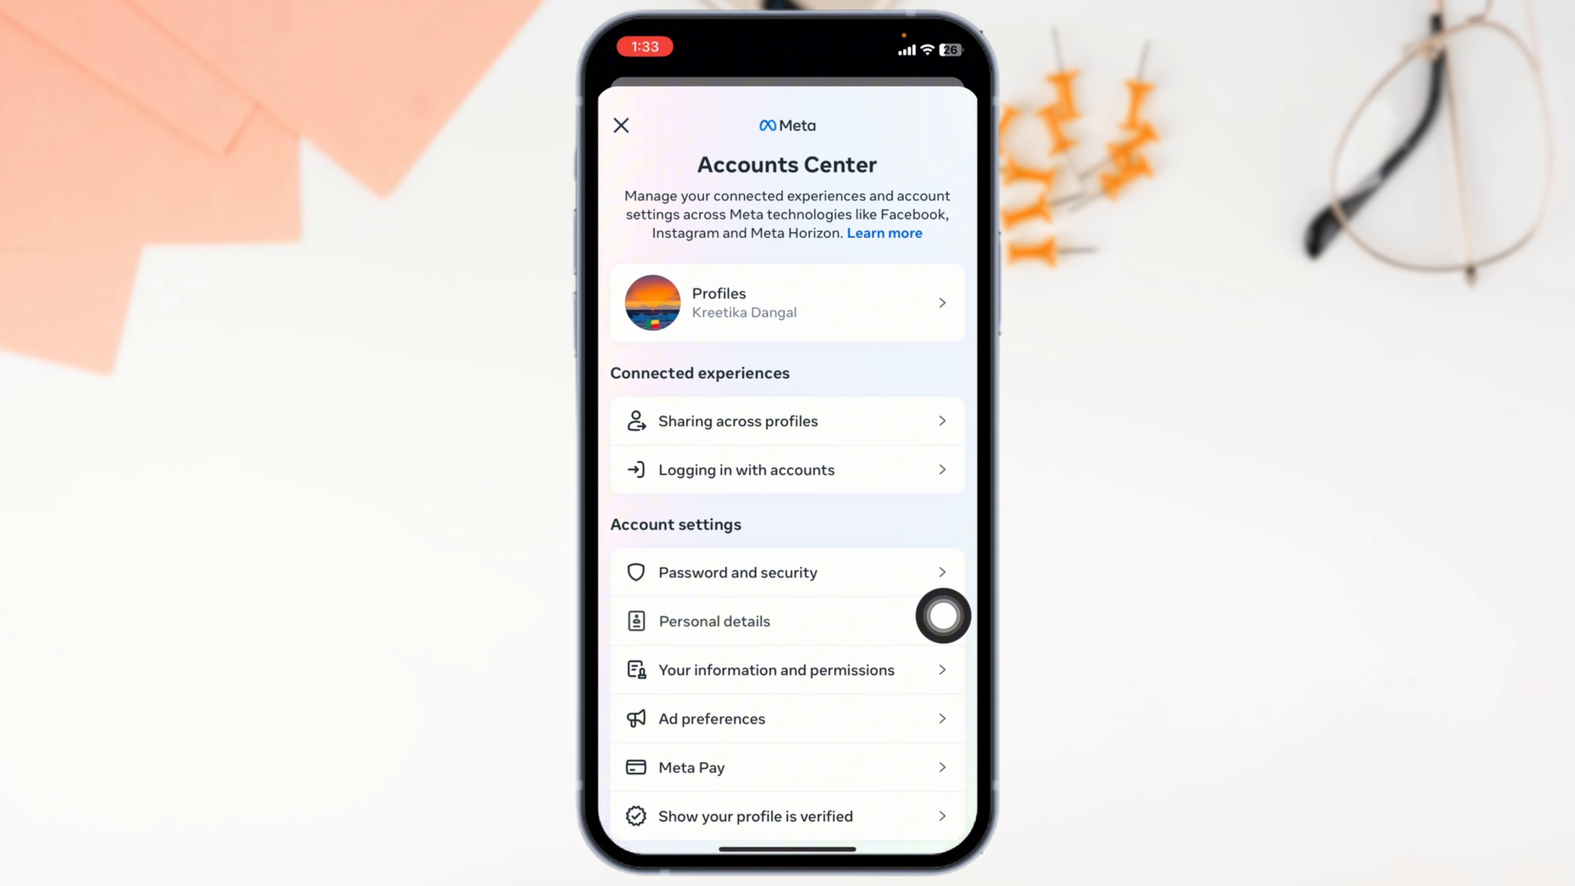
click(715, 621)
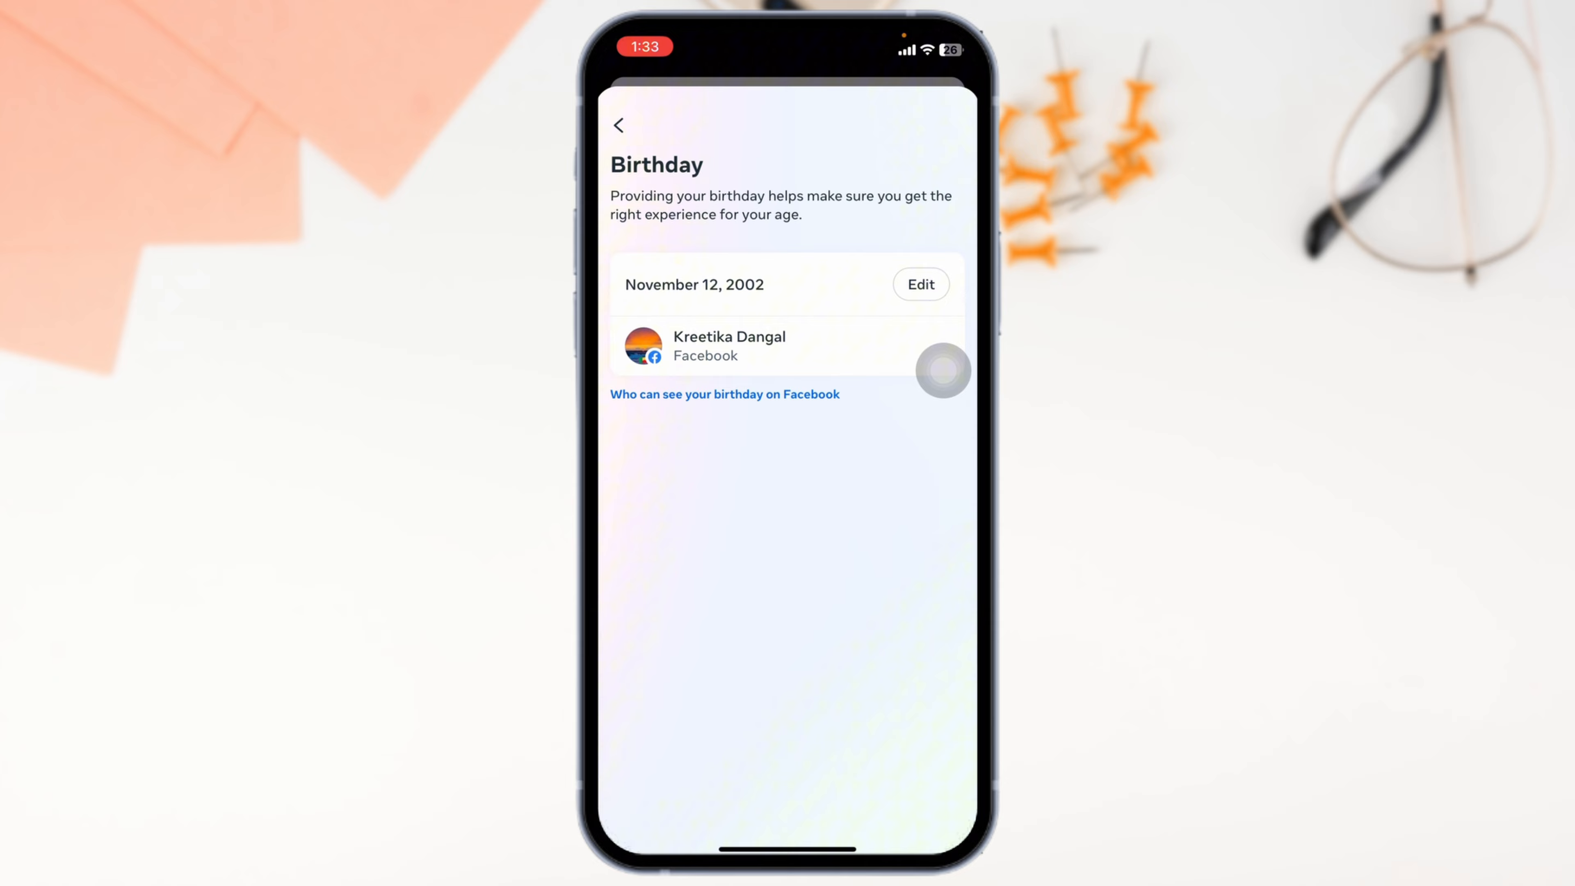
Clear the in-app browser's cookies and cache from Settings & privacy > Browser and confirm
click(618, 125)
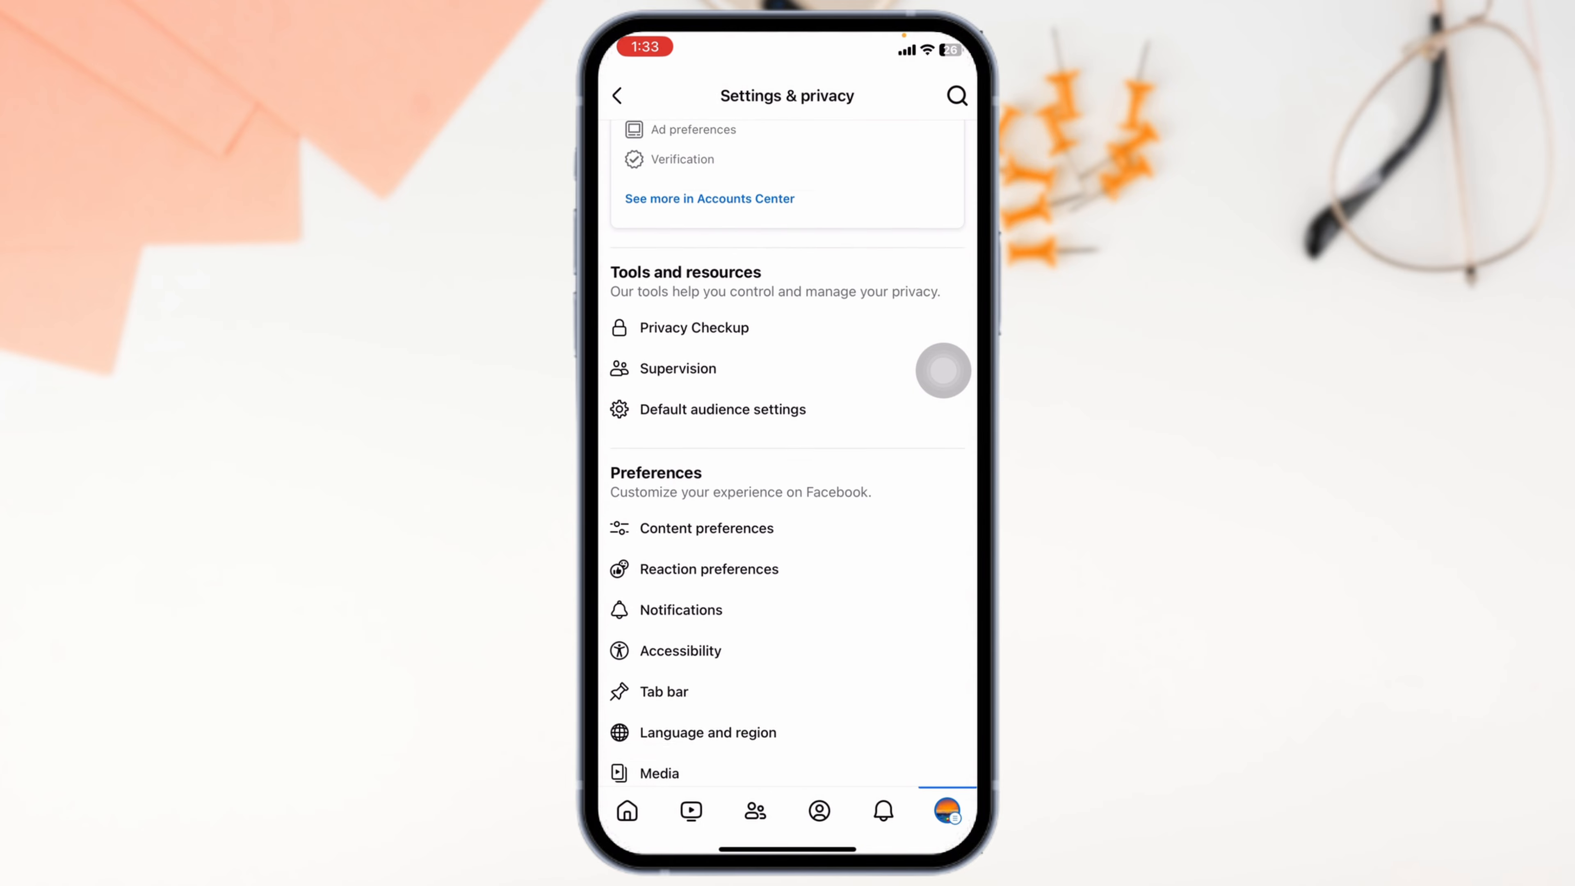
scroll(down, 3)
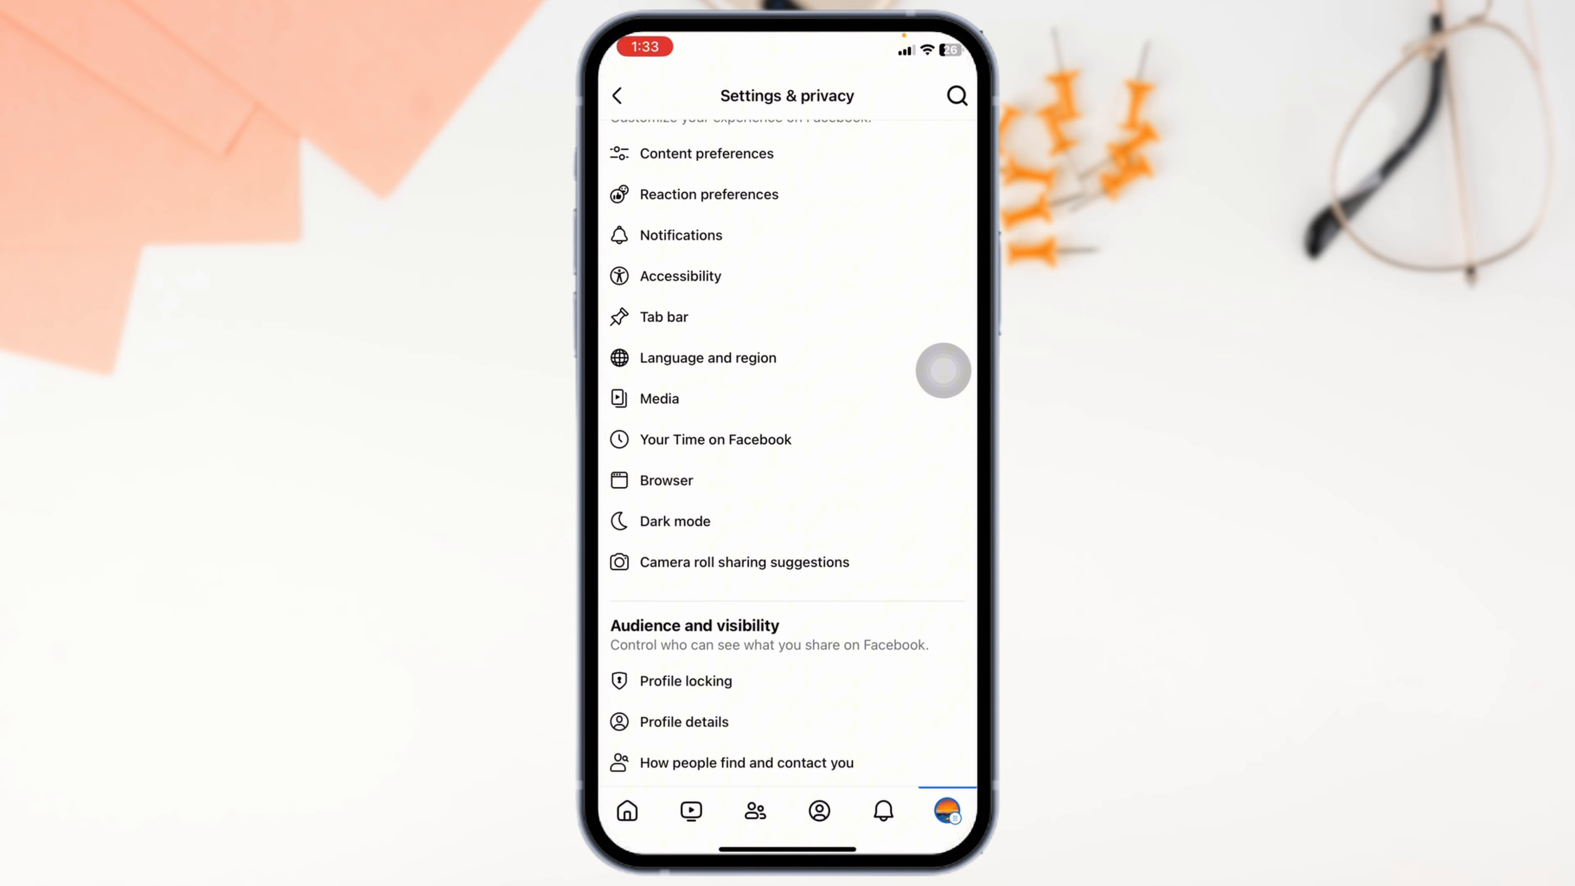
click(665, 480)
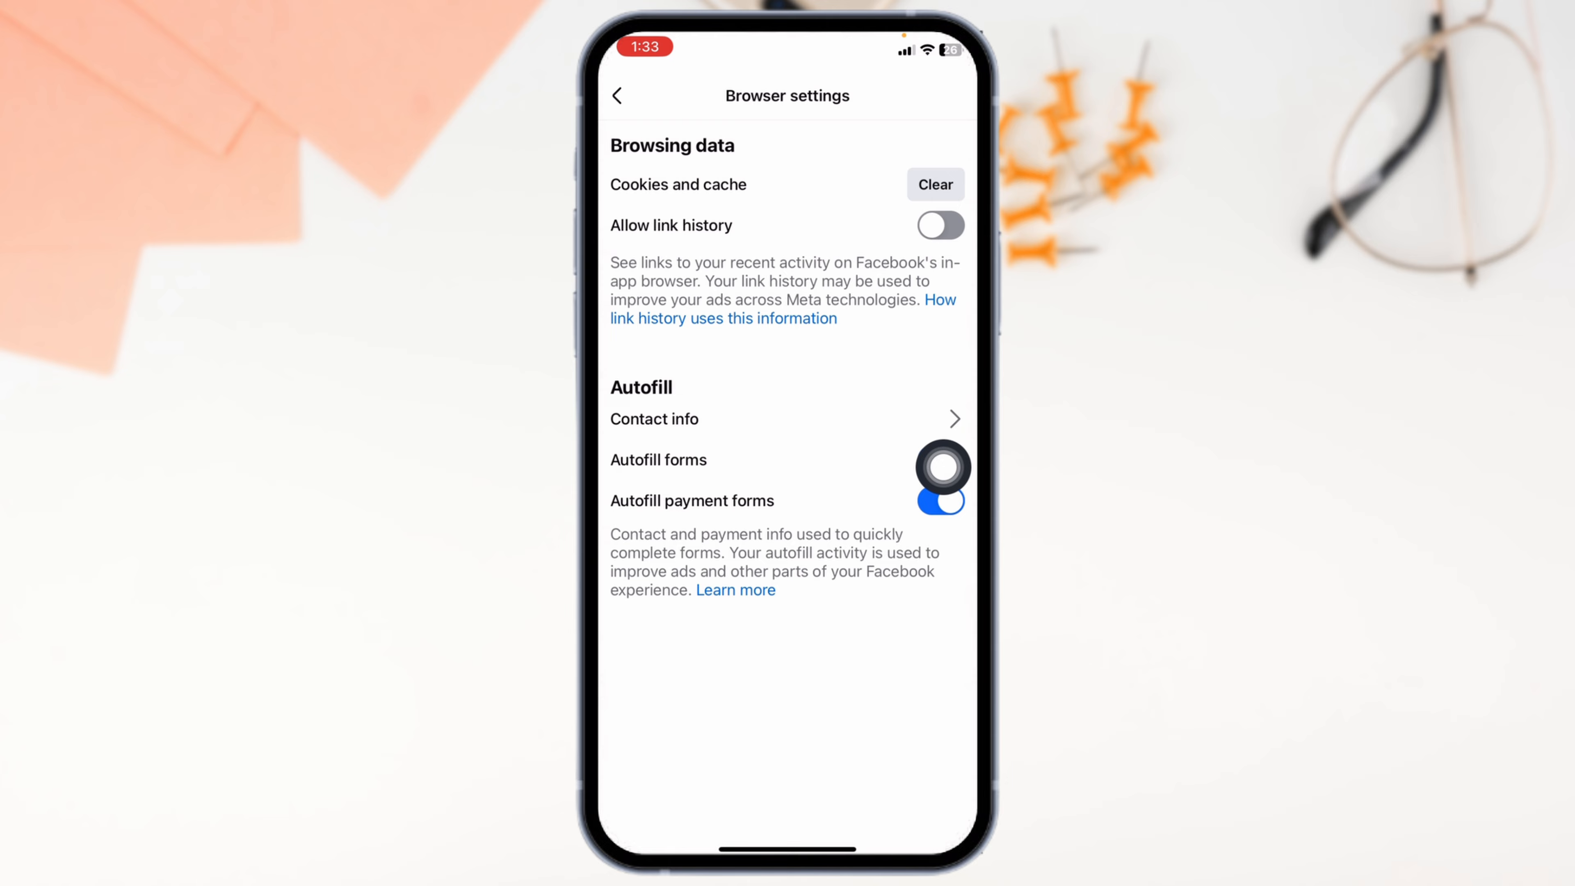
click(933, 184)
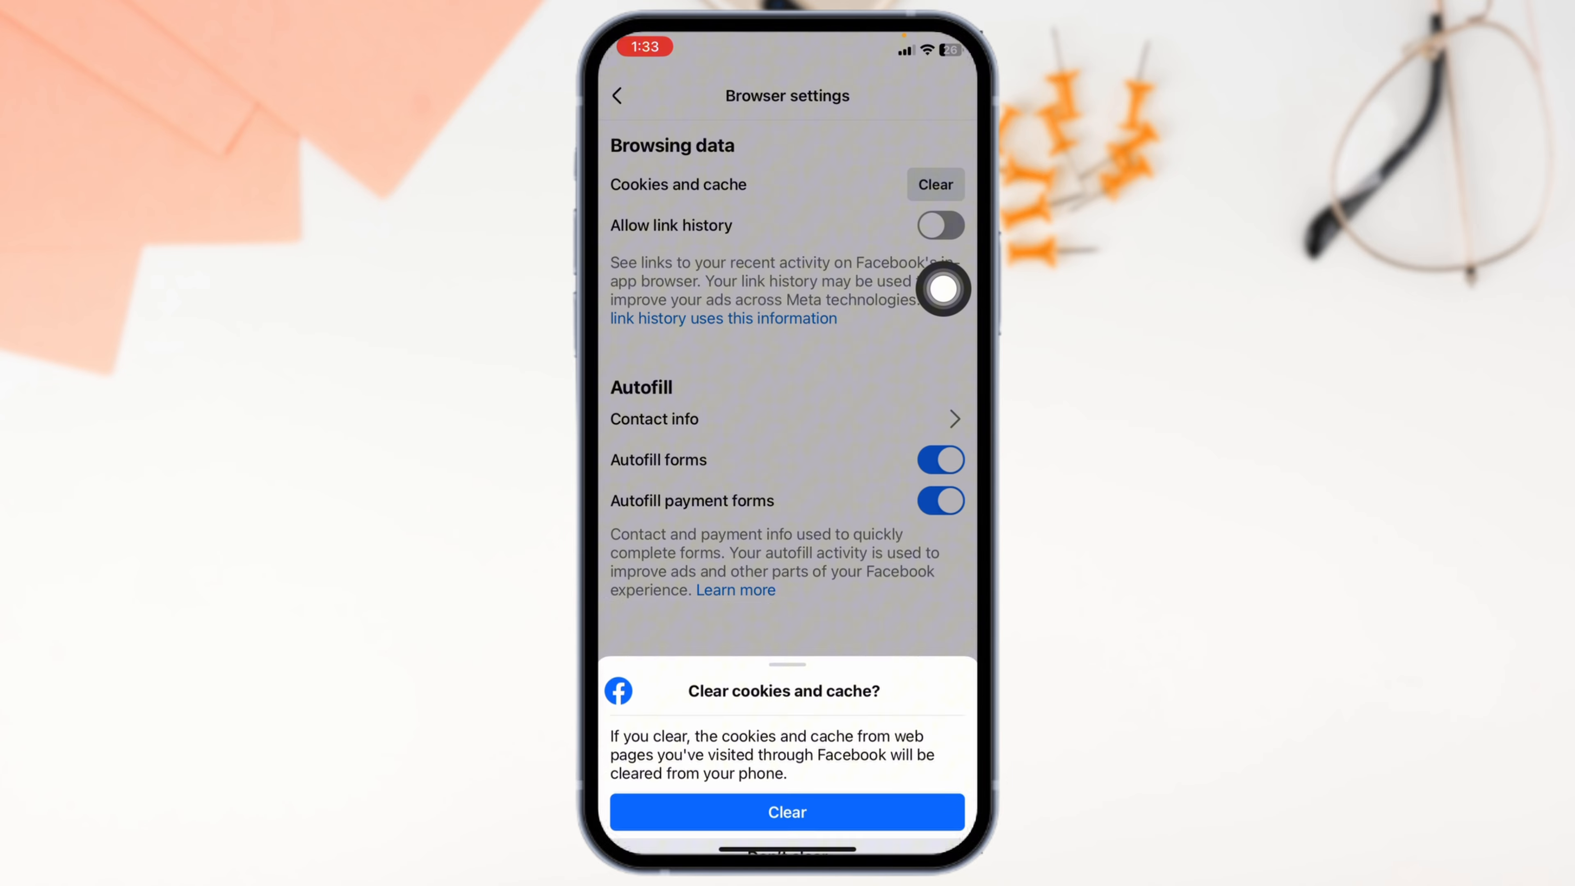
click(787, 811)
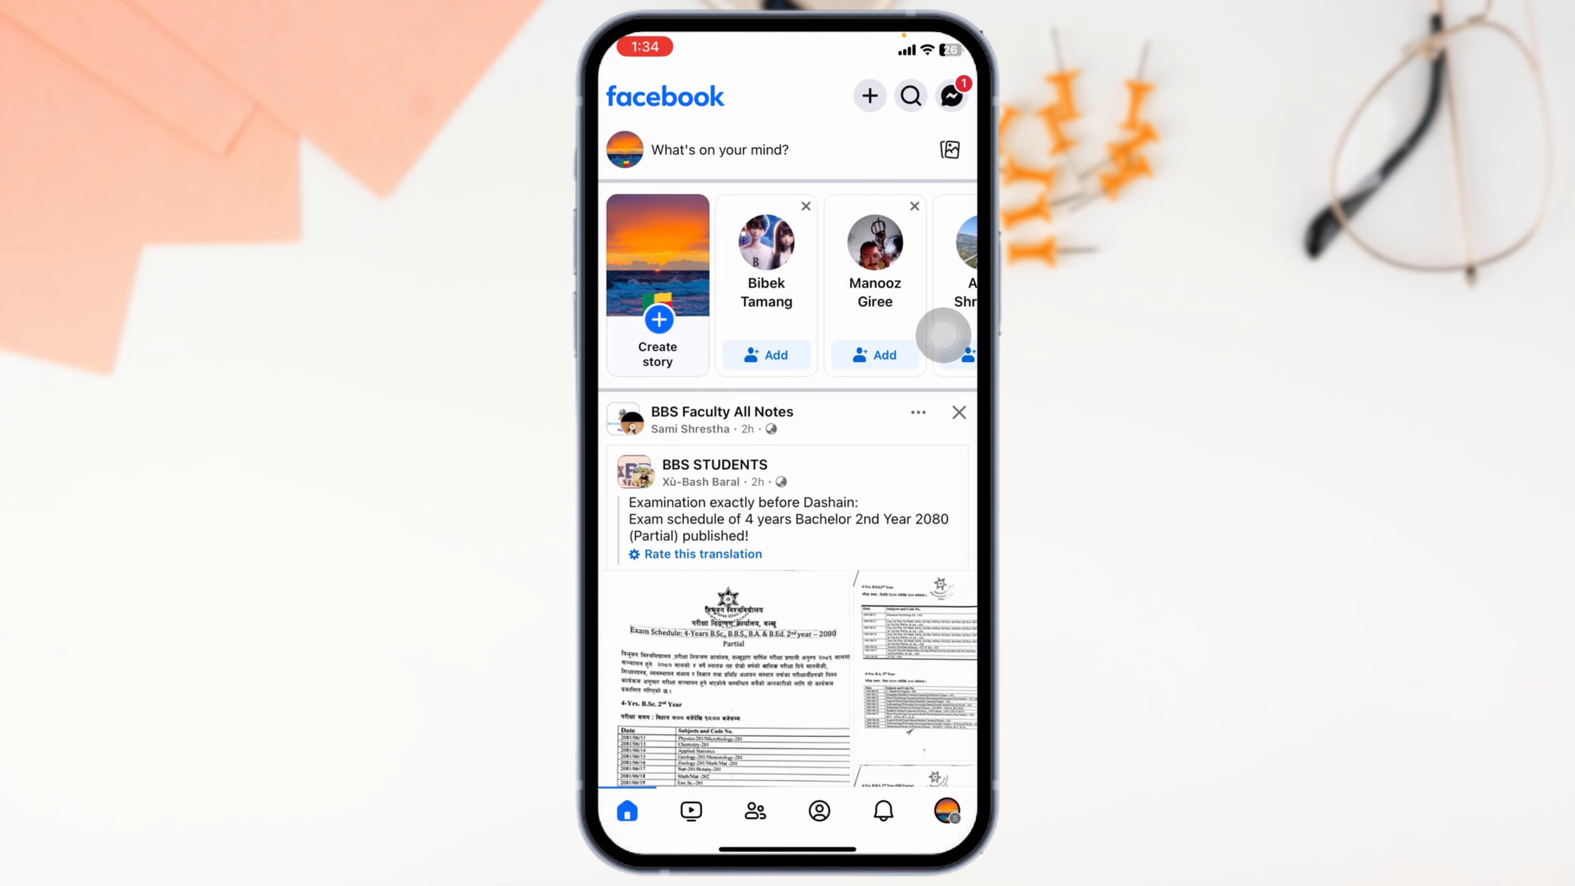
Start a technical problem report via Help & support, answer the logs question, reach the form
click(946, 810)
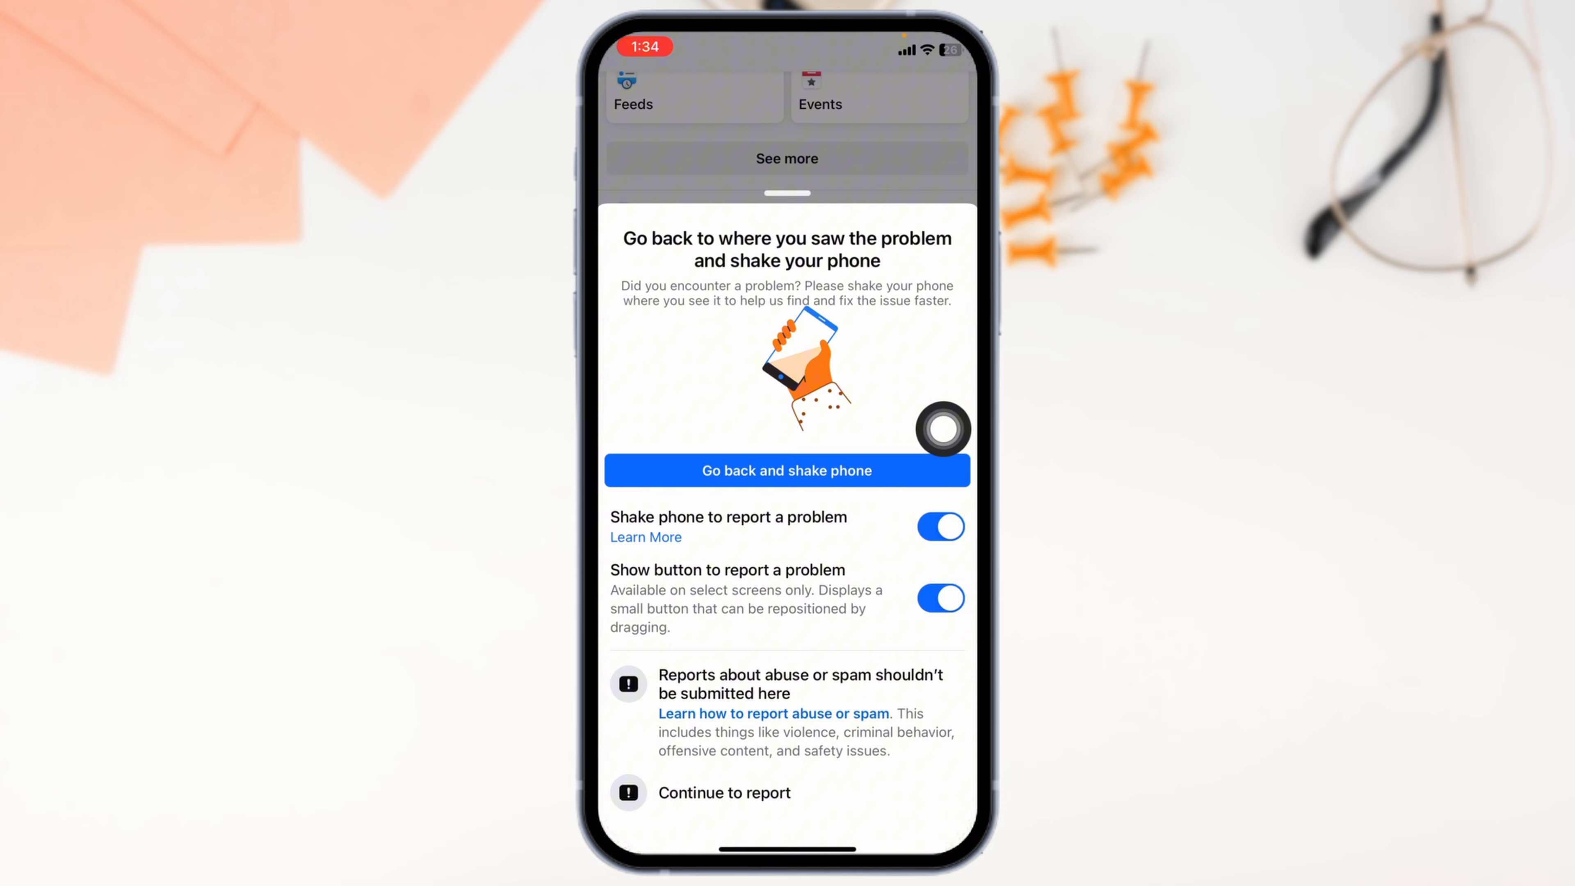
click(724, 793)
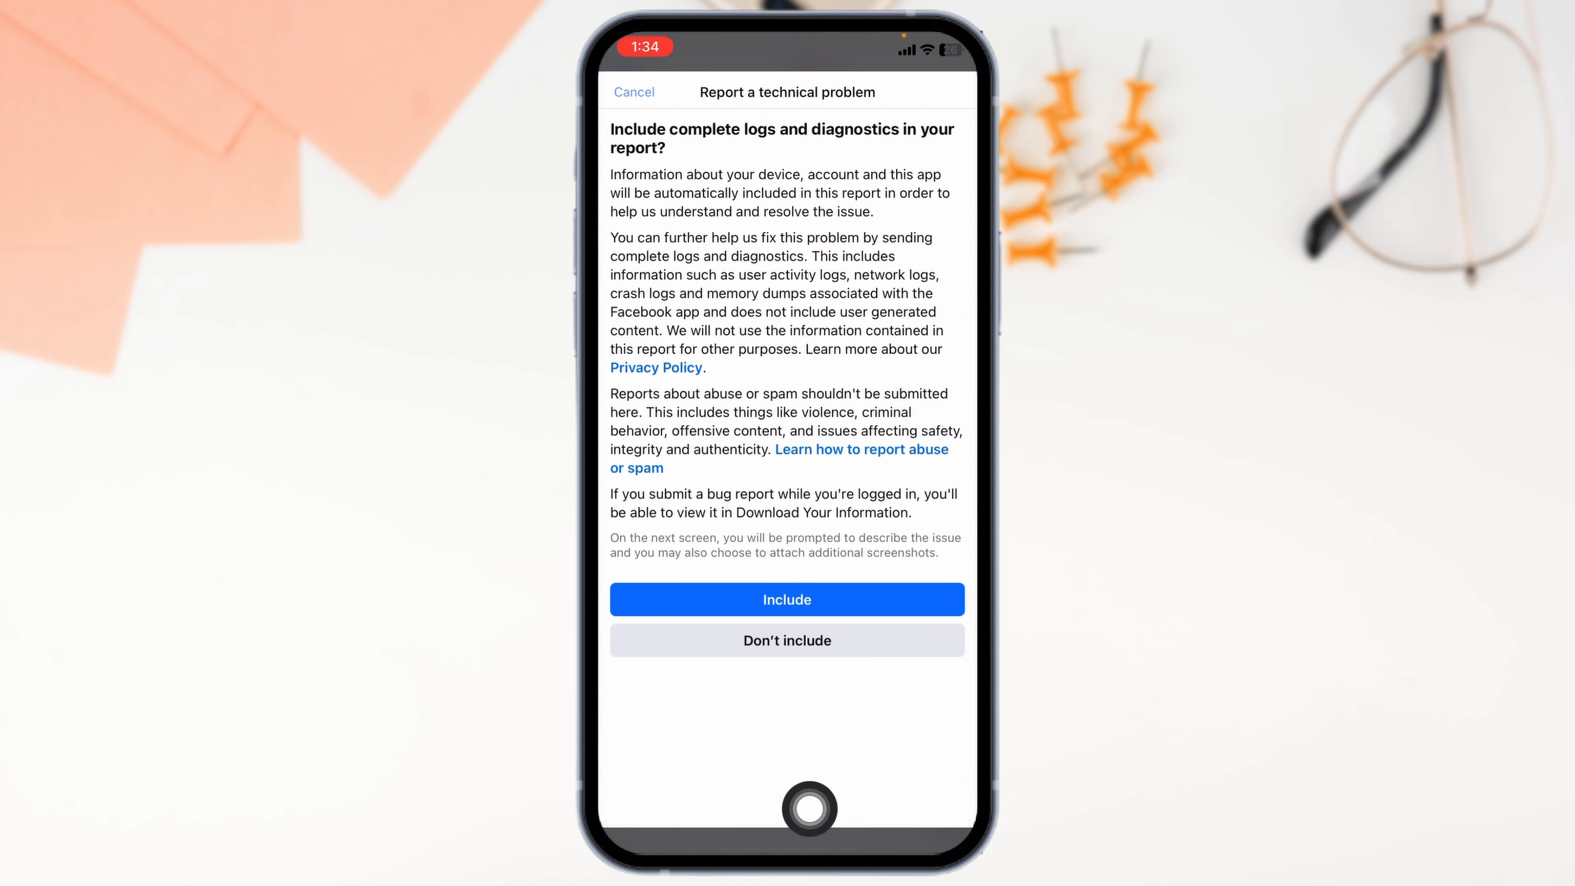
click(787, 599)
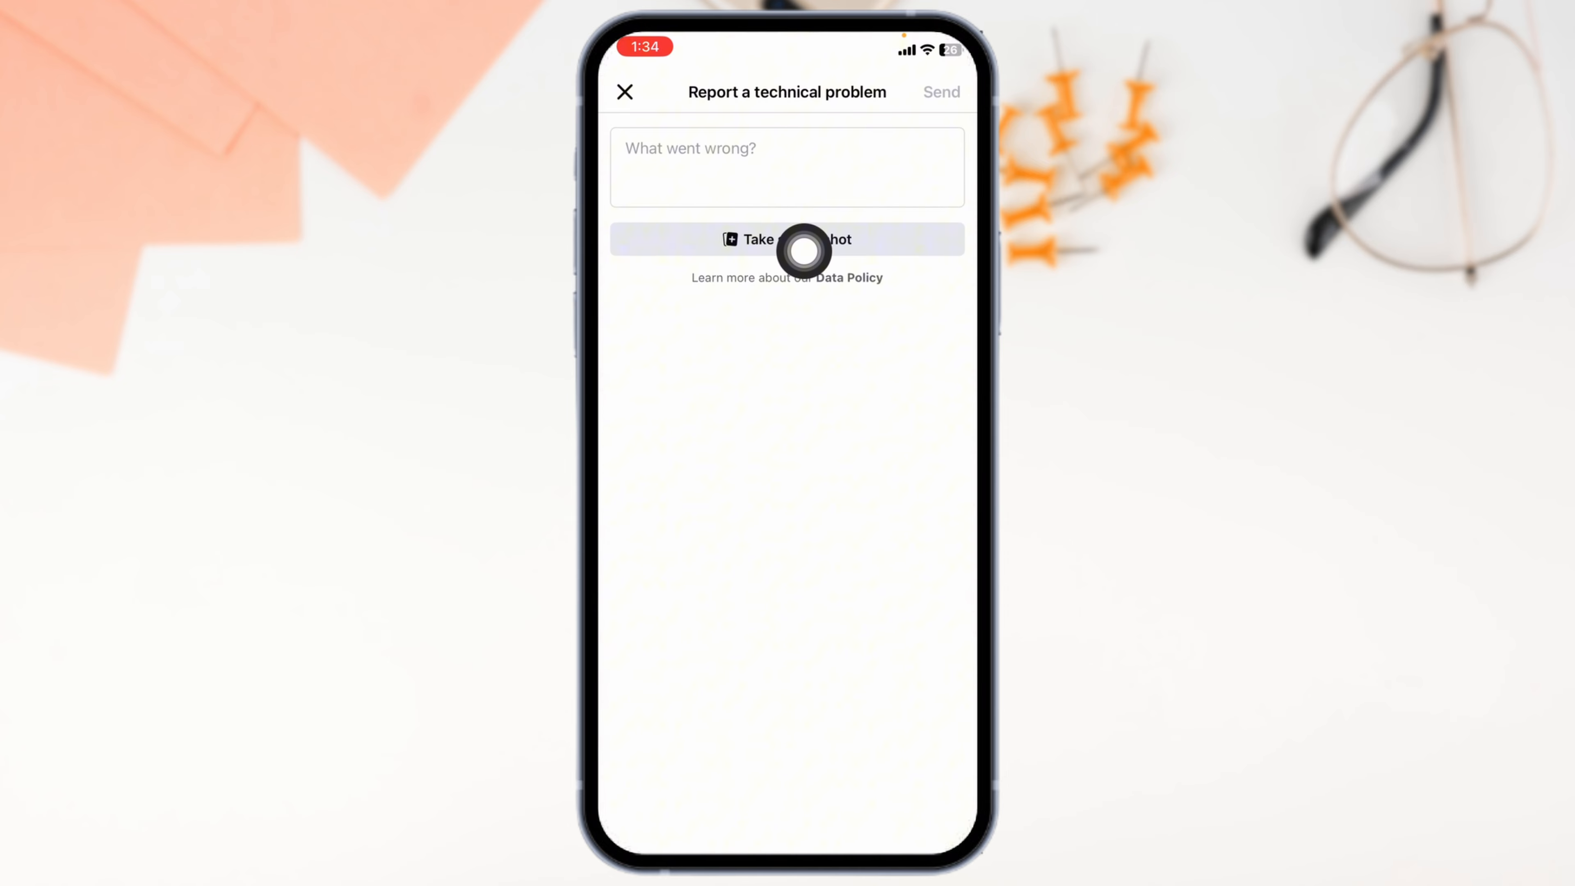
mouse_move(942, 226)
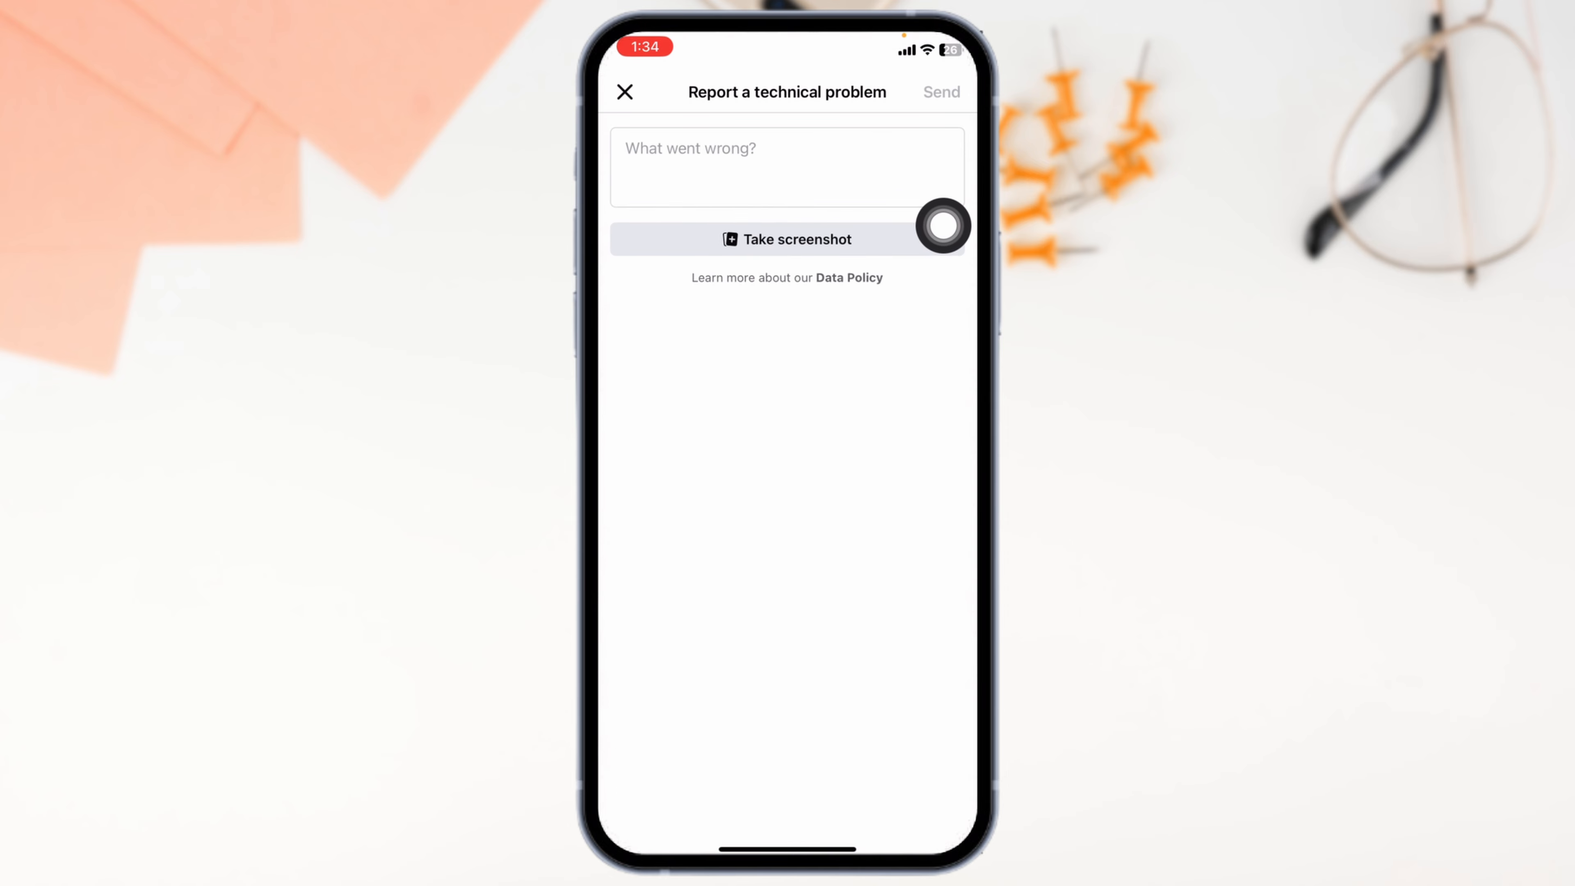